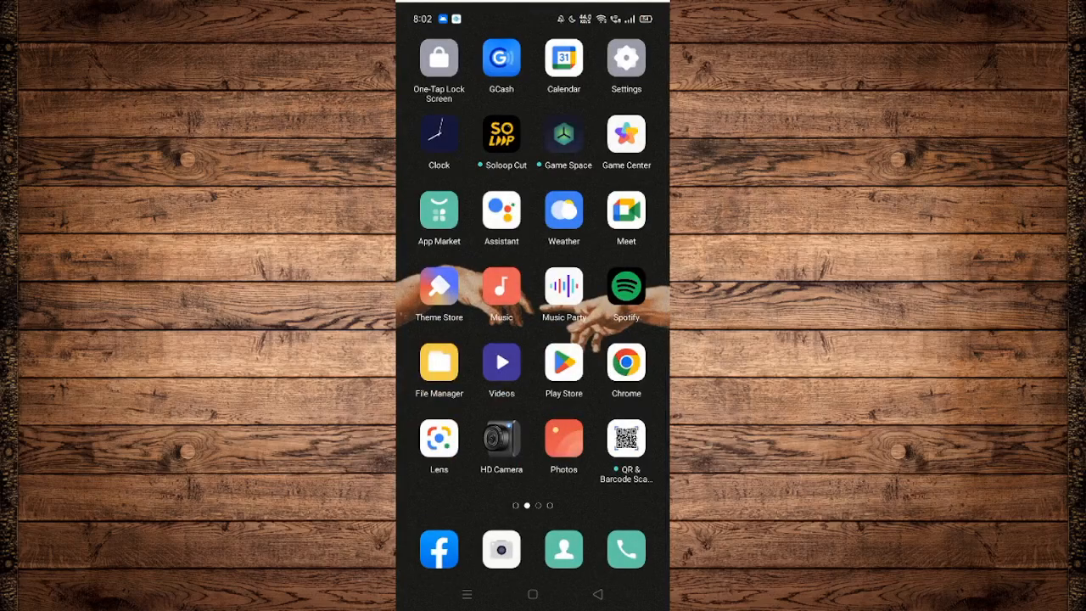
Search Play Store for 'facebook' and open the installed Facebook app's store page.
{"action": "left_click", "coordinate": [562, 363]}
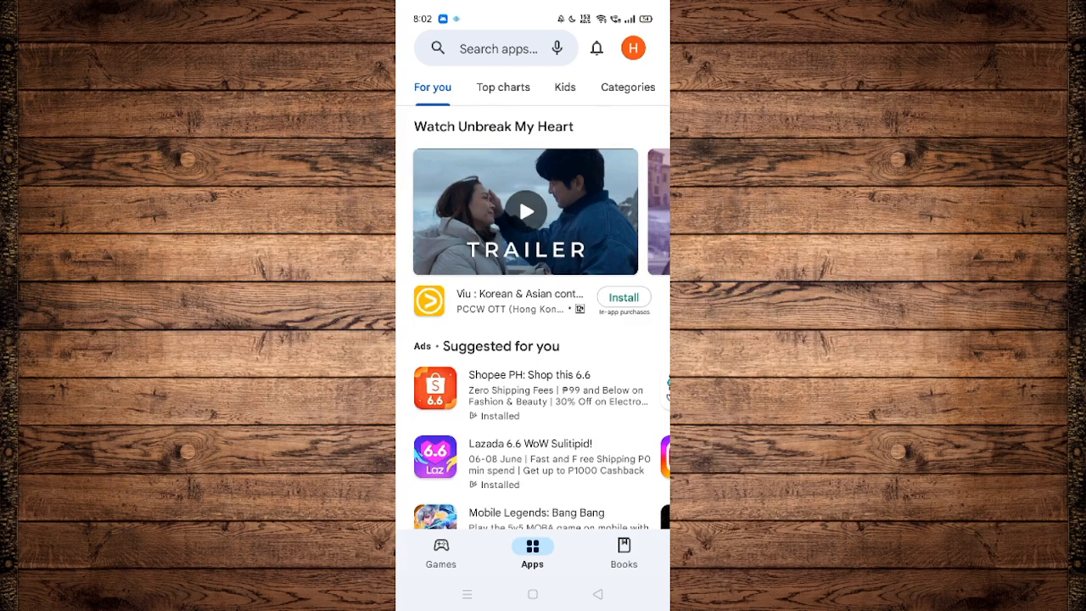
{"action": "left_click", "coordinate": [496, 48]}
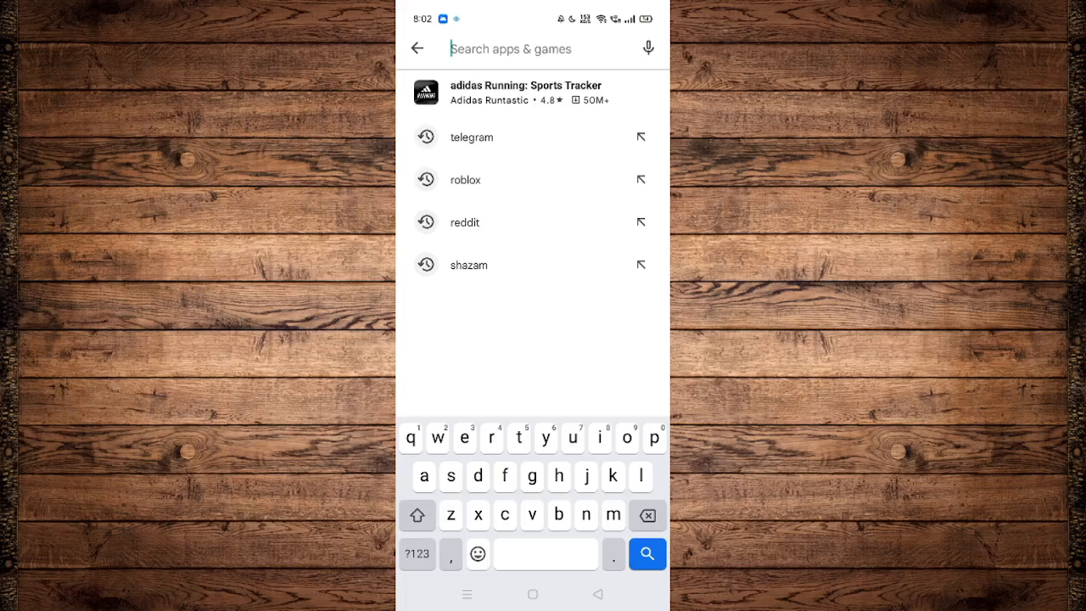
{"action": "type", "text": "facebook"}
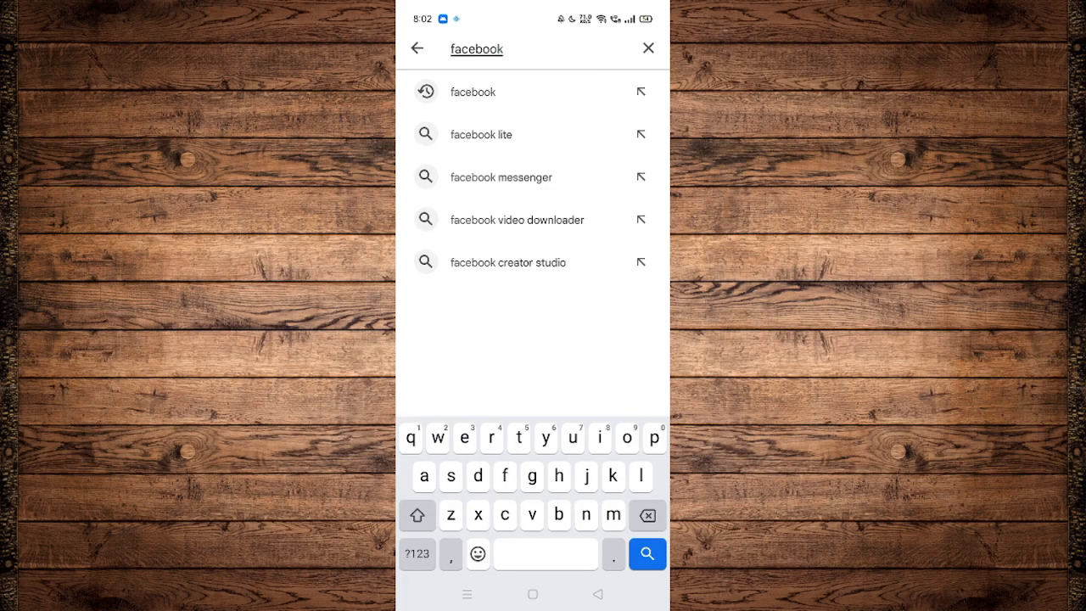
{"action": "left_click", "coordinate": [473, 92]}
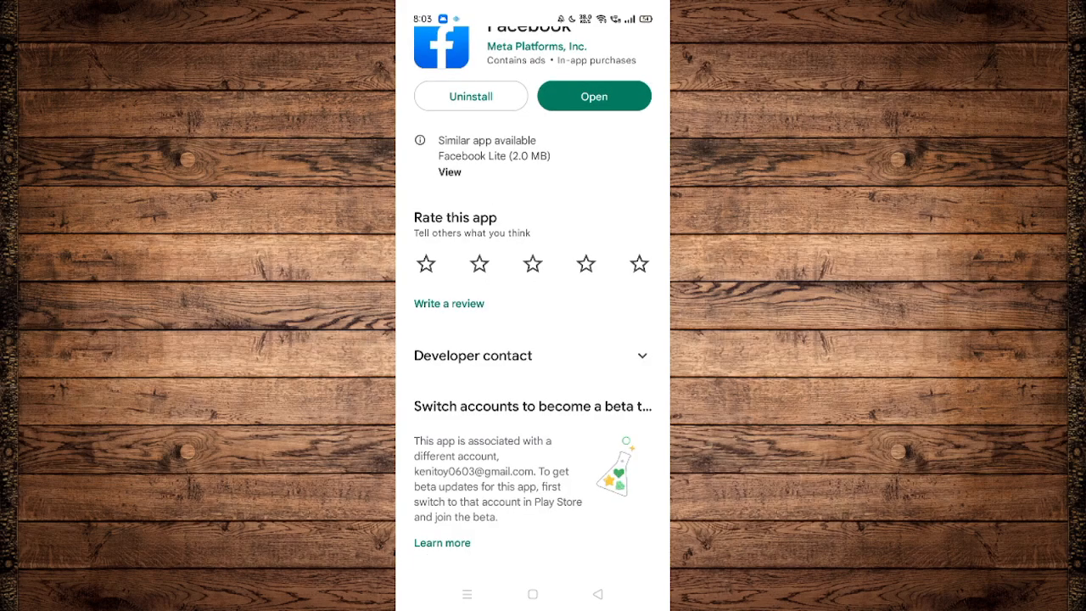
Scroll down the Facebook store listing before moving on to Settings.
{"action": "scroll", "scroll_direction": "down", "scroll_amount": 3}
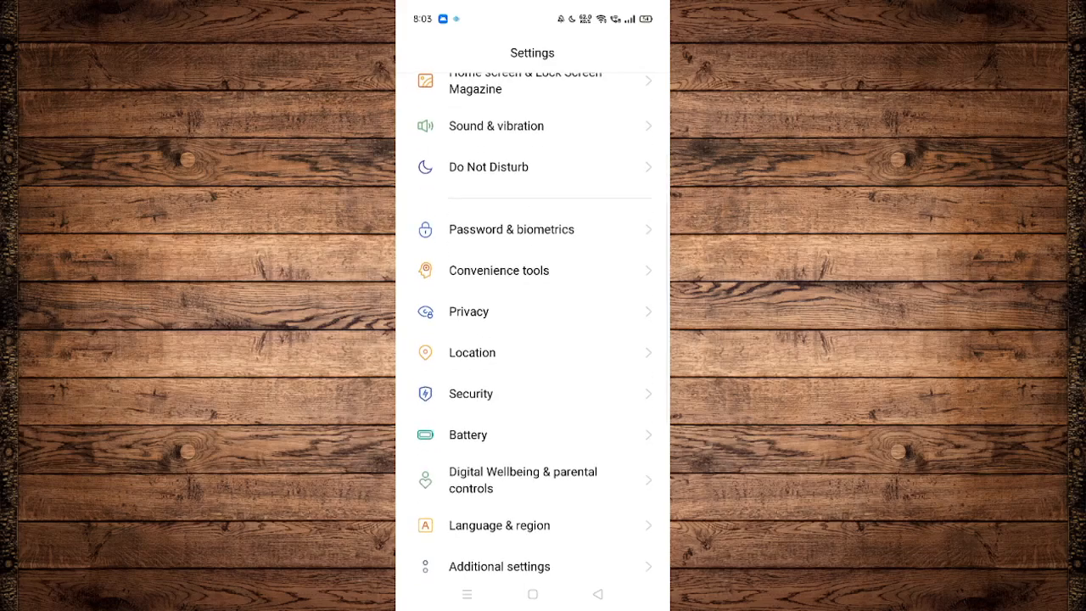
Go to App management in Settings and view Facebook's App info page.
{"action": "scroll", "scroll_direction": "down", "scroll_amount": 3}
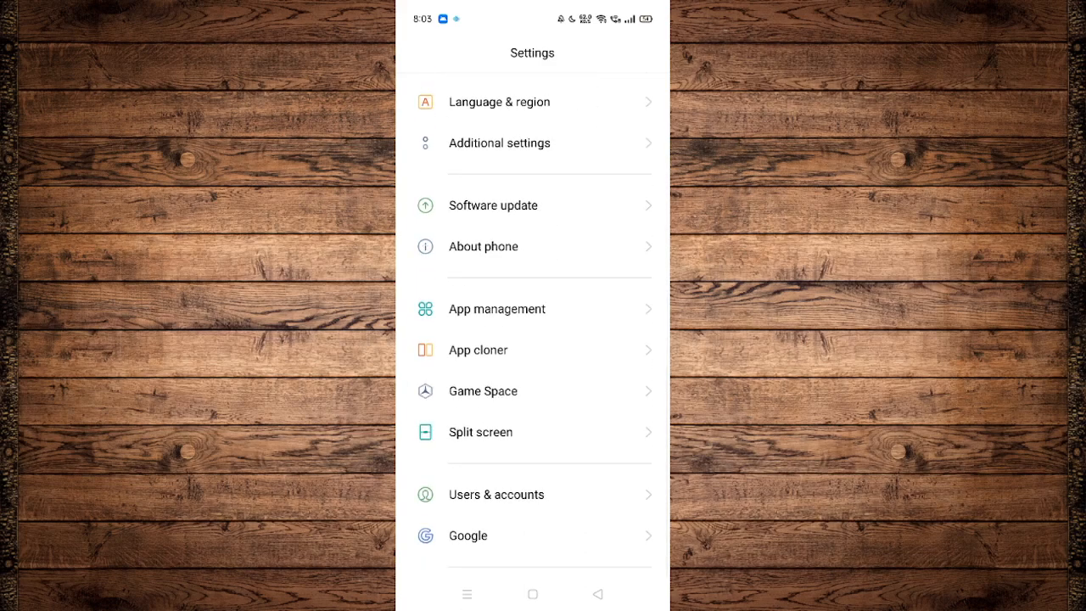
{"action": "left_click", "coordinate": [497, 308]}
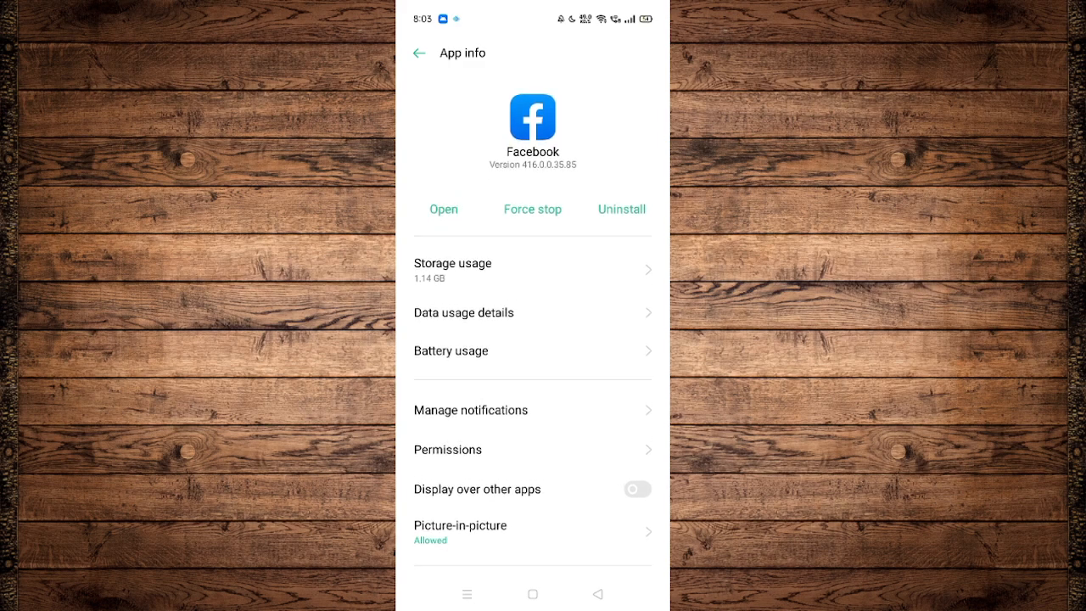
{"action": "left_click", "coordinate": [452, 269]}
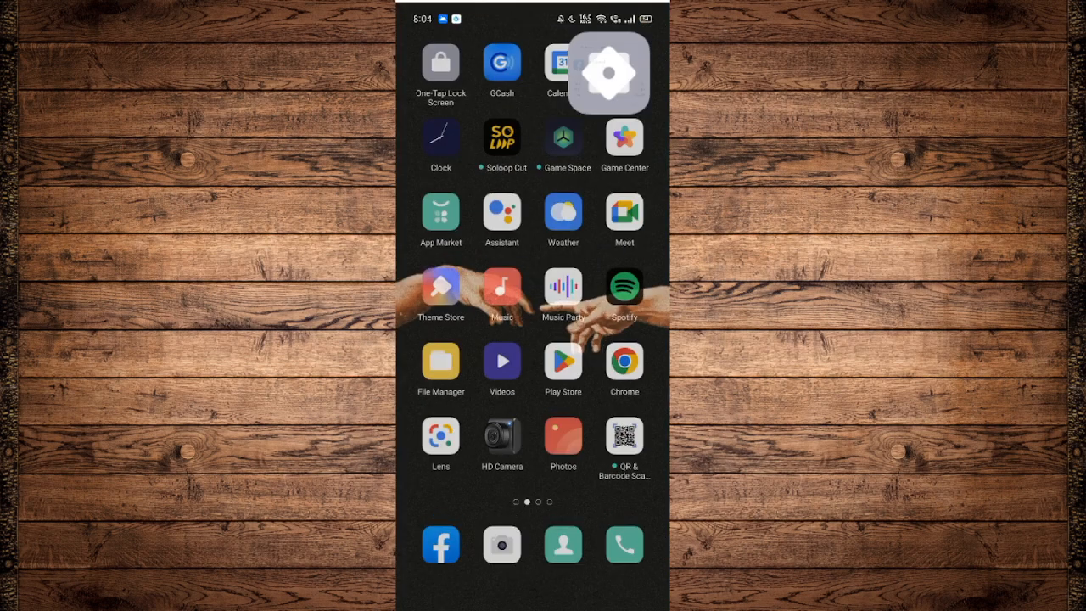
Launch Facebook and choose Report a problem under Help & support in the menu.
{"action": "left_click", "coordinate": [441, 546]}
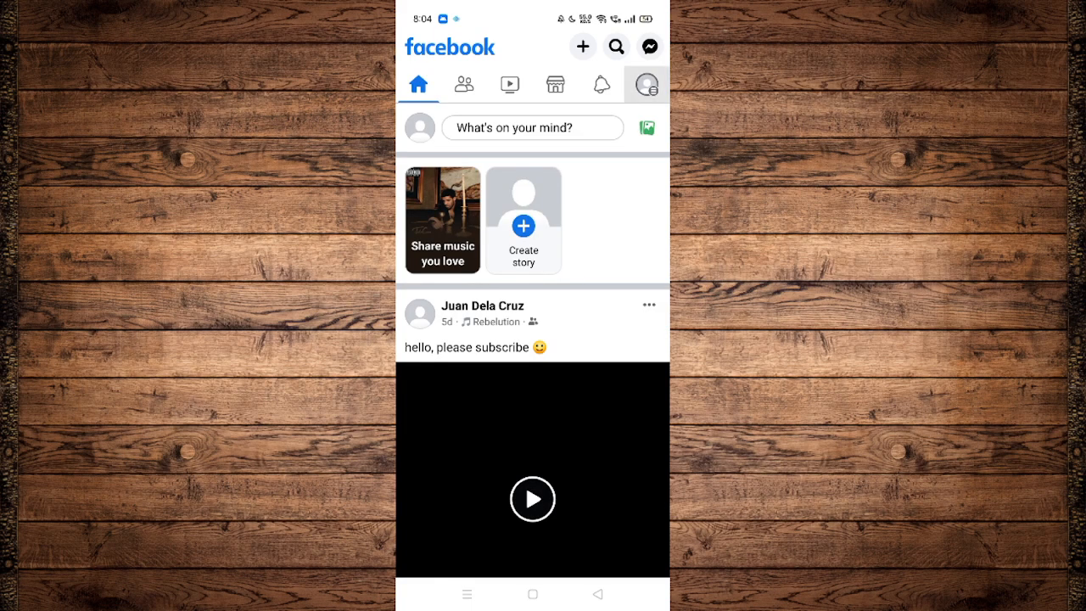
{"action": "left_click", "coordinate": [645, 84]}
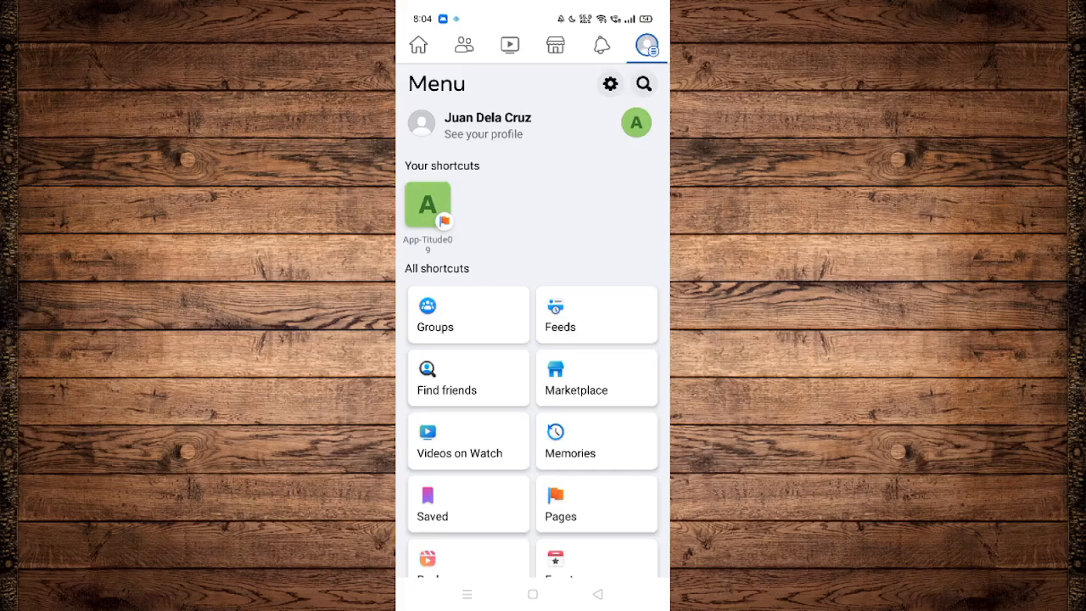
{"action": "scroll", "scroll_direction": "down", "scroll_amount": 3}
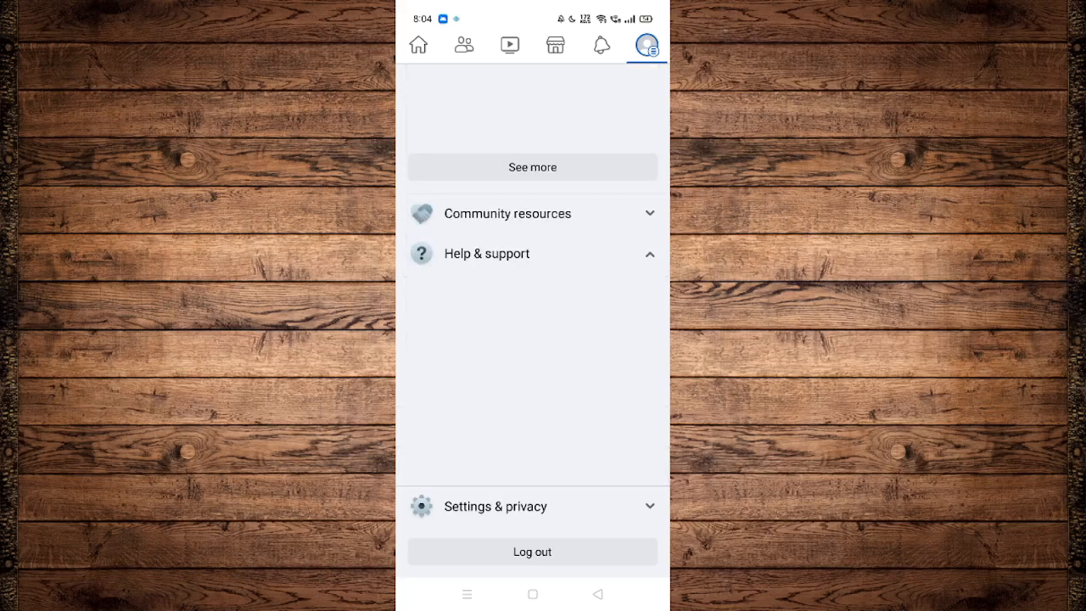
{"action": "left_click", "coordinate": [532, 253]}
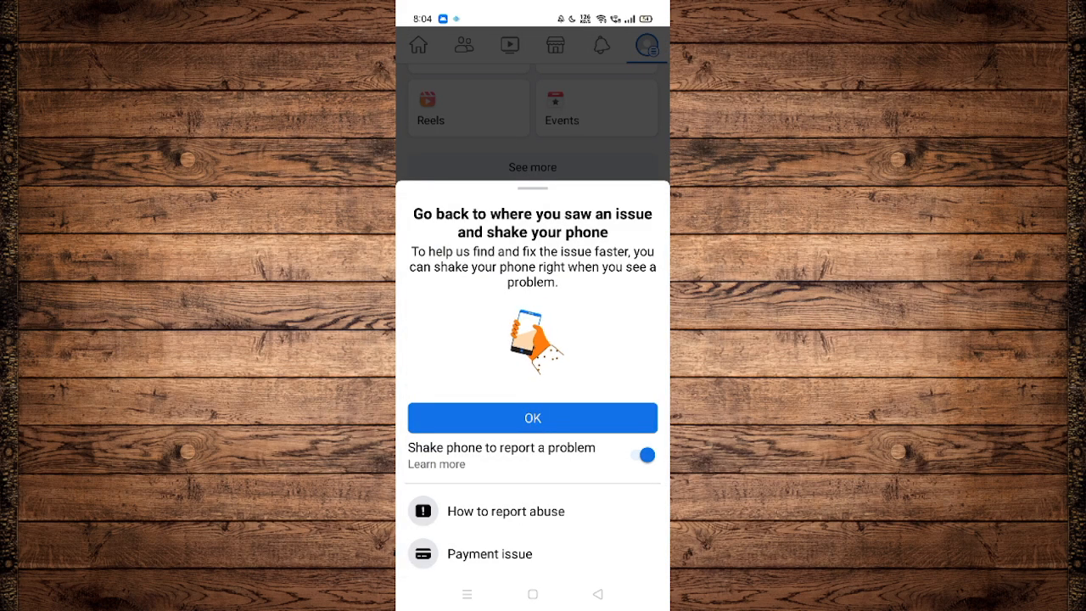
Turn off shake-to-report, dismiss the prompt, and start a problem report with screenshot attached.
{"action": "left_click", "coordinate": [643, 455]}
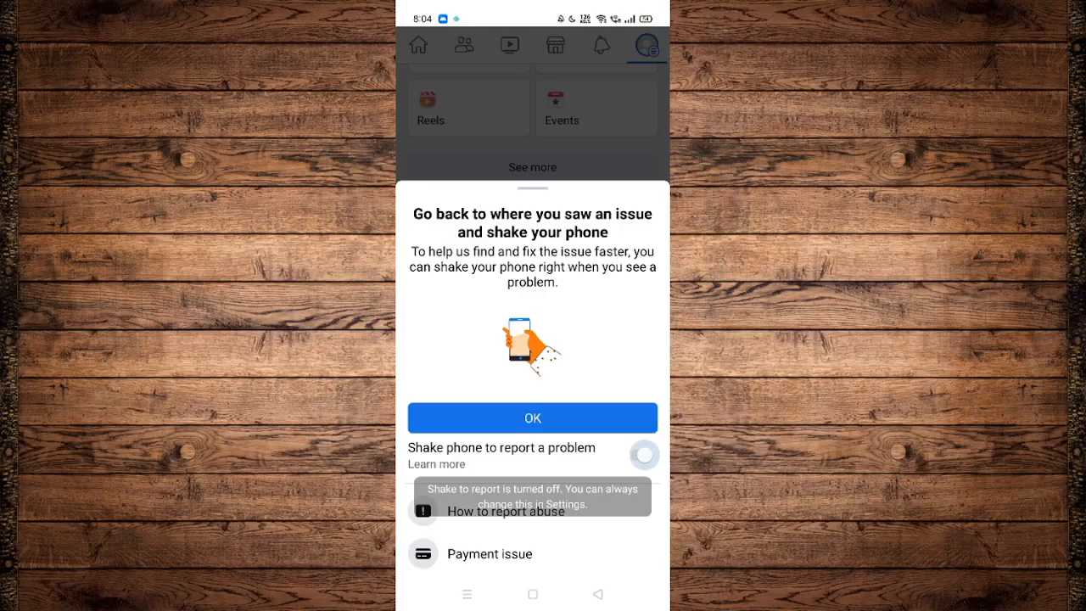
{"action": "left_click", "coordinate": [638, 455]}
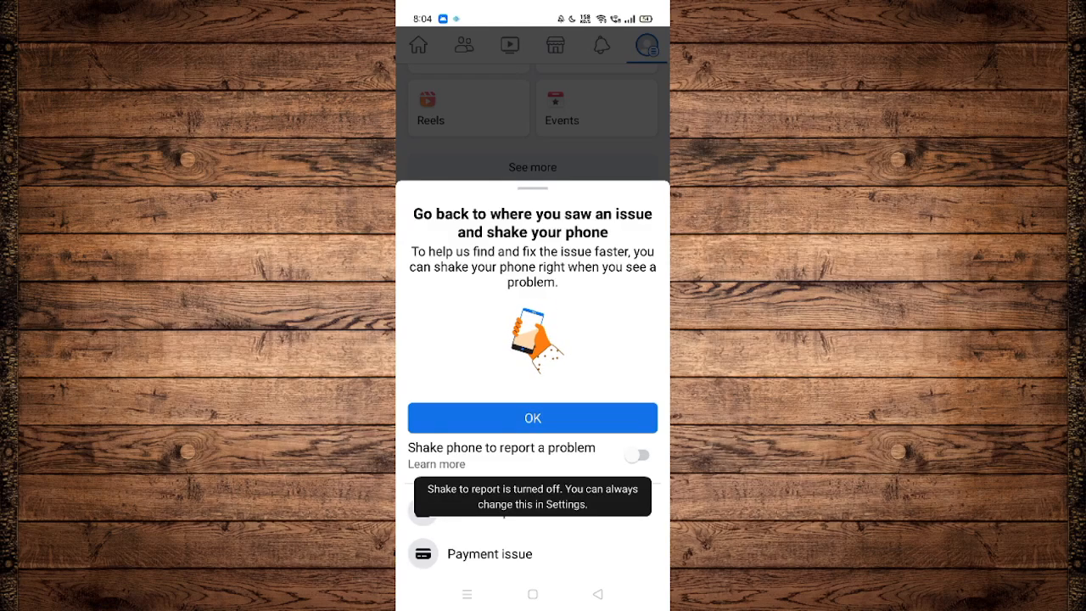
{"action": "left_click", "coordinate": [532, 417]}
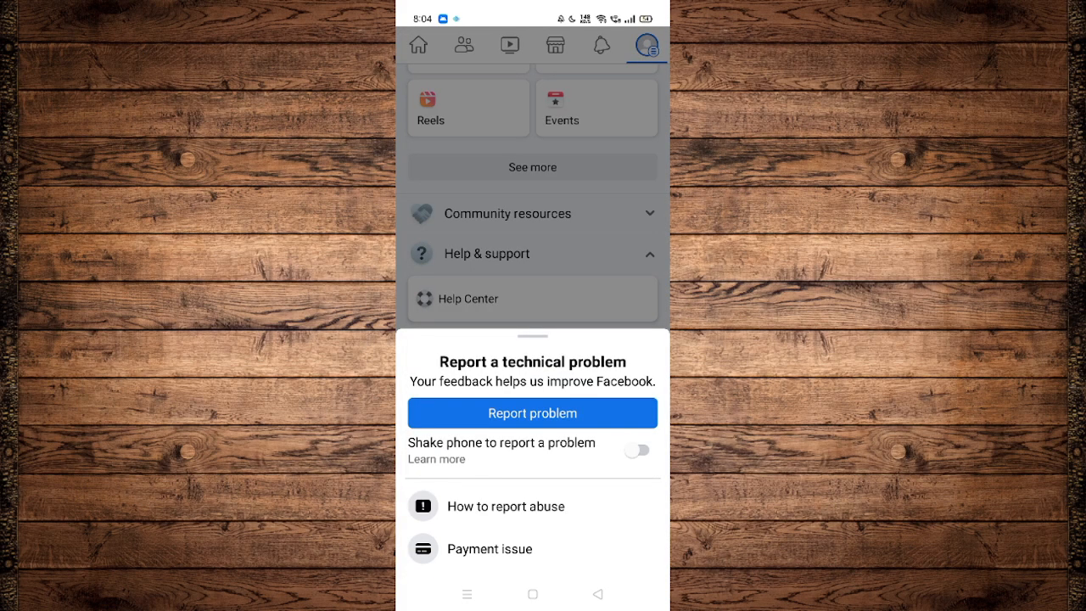
{"action": "left_click", "coordinate": [532, 412]}
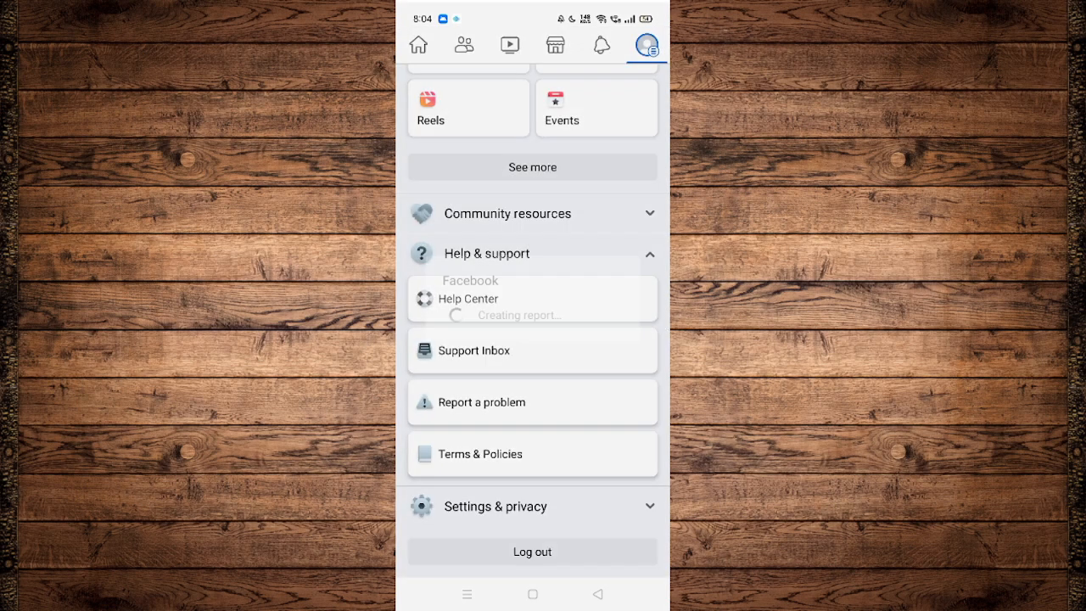
{"action": "left_click", "coordinate": [467, 299]}
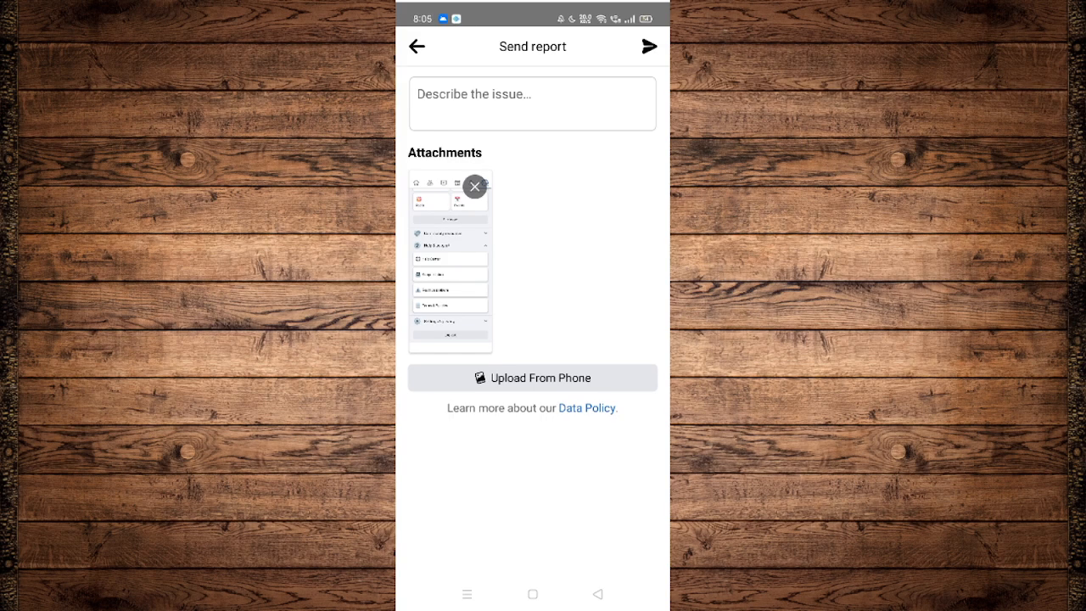
Begin the issue description with the greeting 'Hello, Facebook team' and a new line.
{"action": "left_click", "coordinate": [532, 103]}
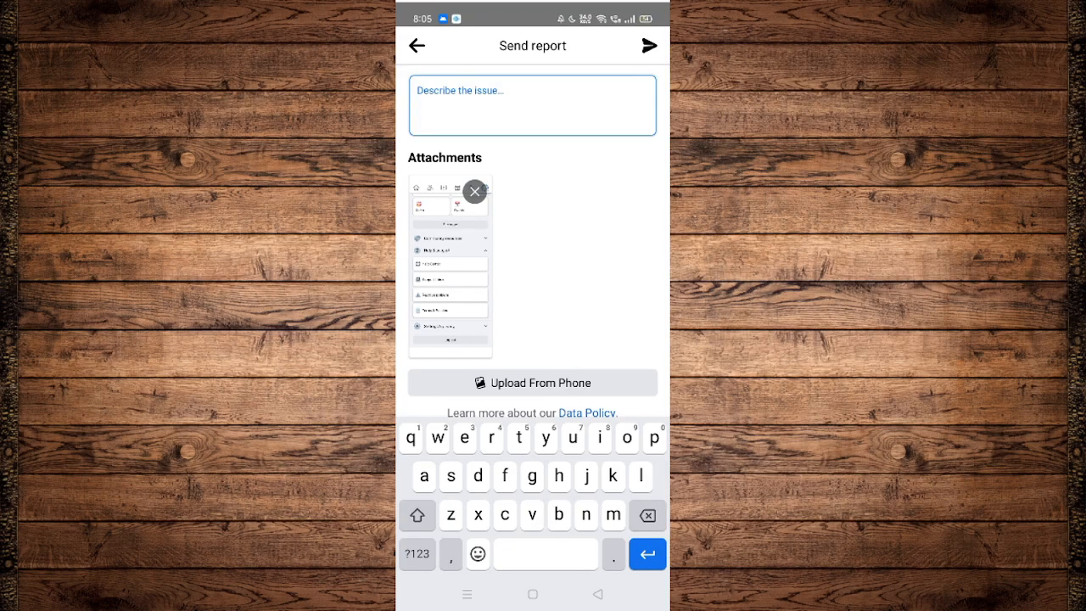
{"action": "left_click", "coordinate": [532, 105]}
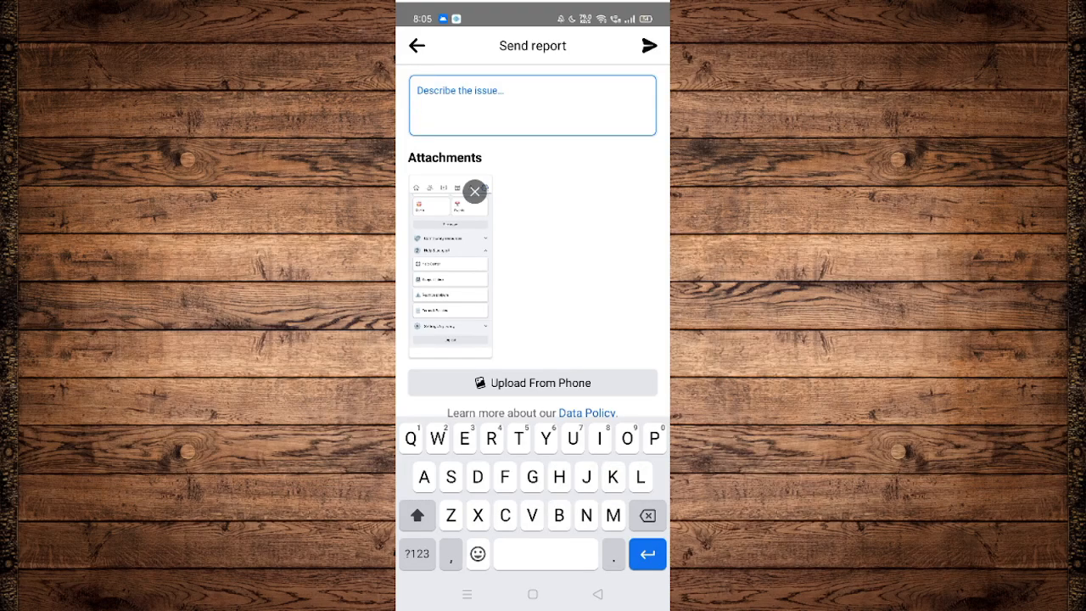
{"action": "type", "text": "Hello,"}
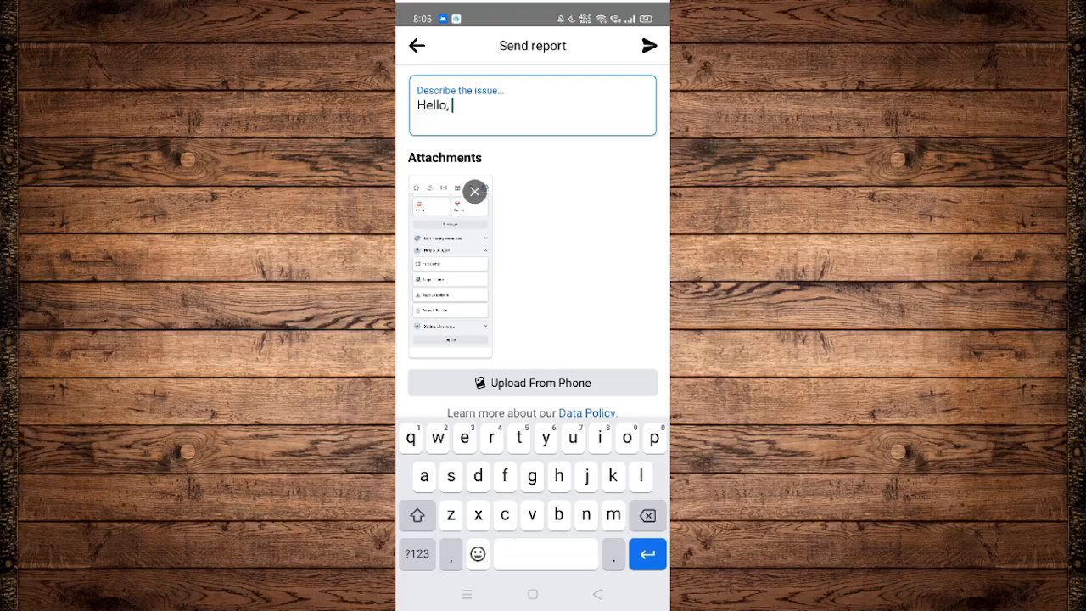
{"action": "type", "text": "Facebook team"}
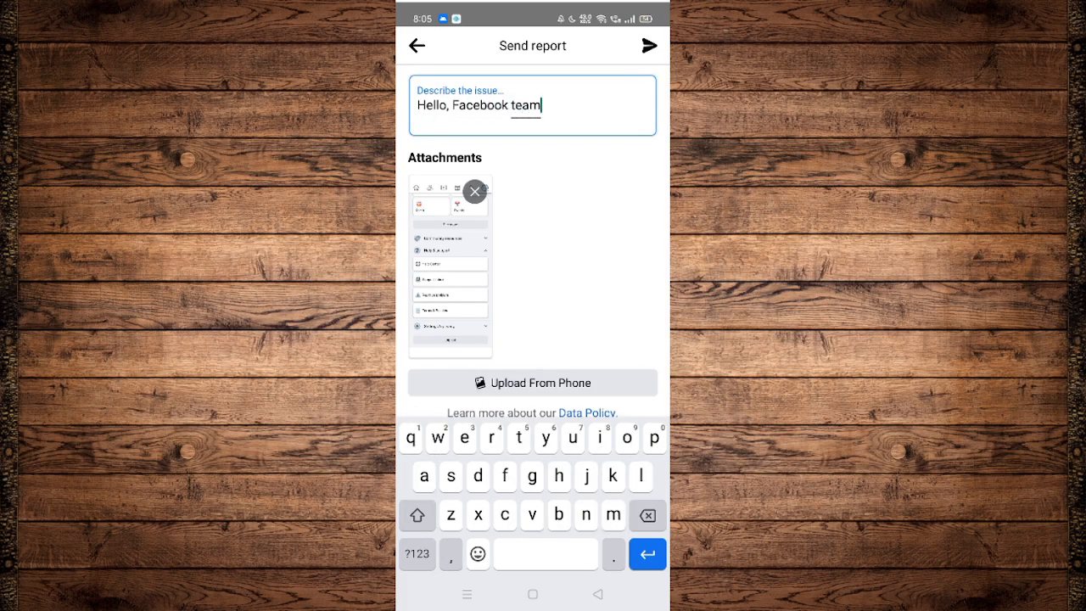
{"action": "key", "text": "enter"}
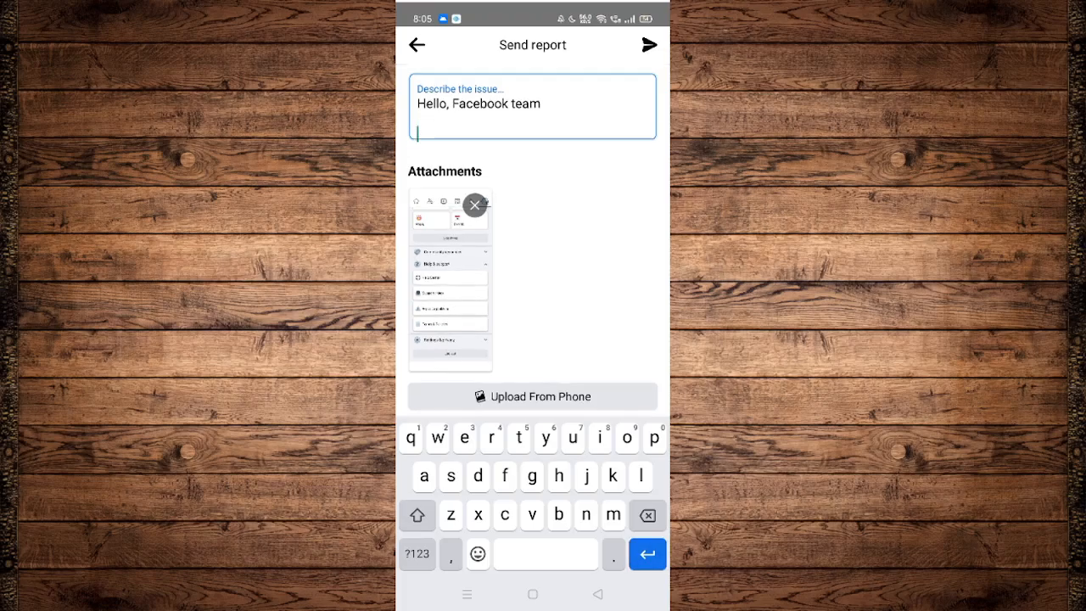
Write that the news feed isn't updating, ask for a fix soon, and sign off 'Thanks, Regards, name'.
{"action": "type", "text": "I am habing"}
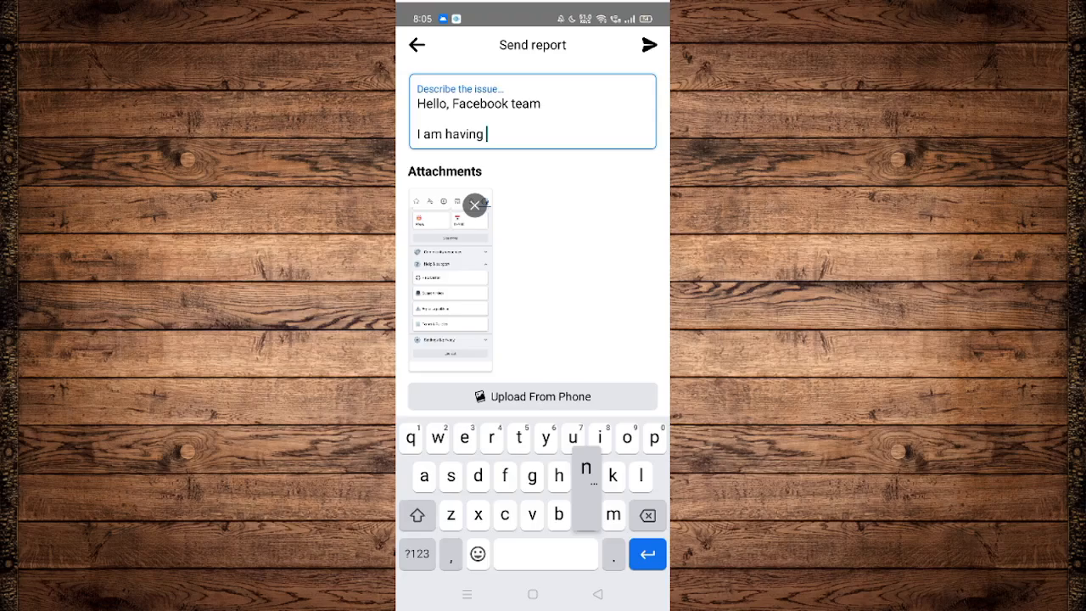
{"action": "type", "text": "an issue with regards to my news"}
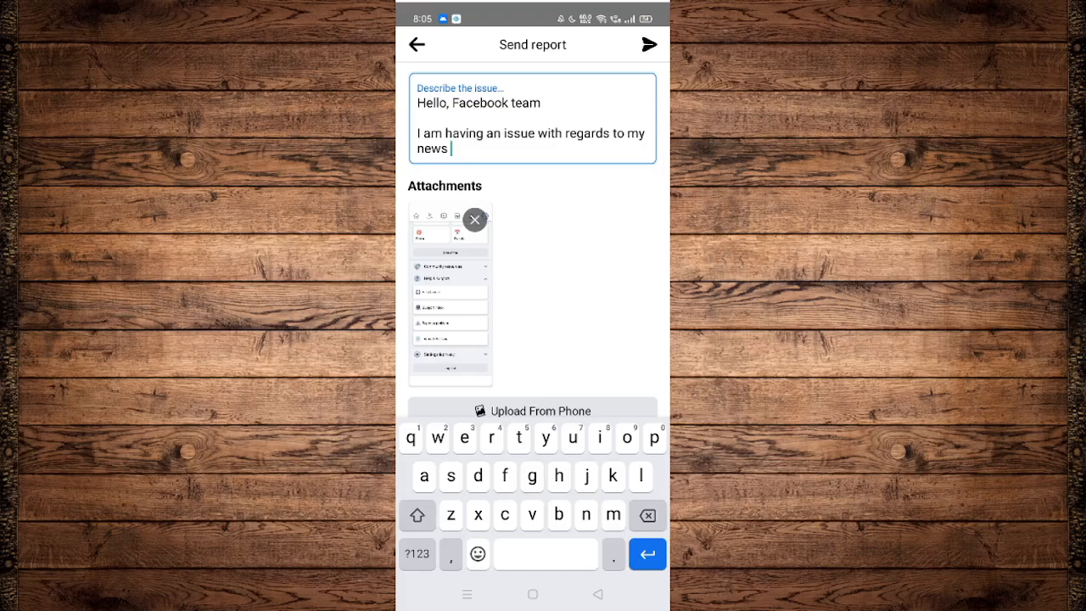
{"action": "type", "text": "feed, it is not iodate"}
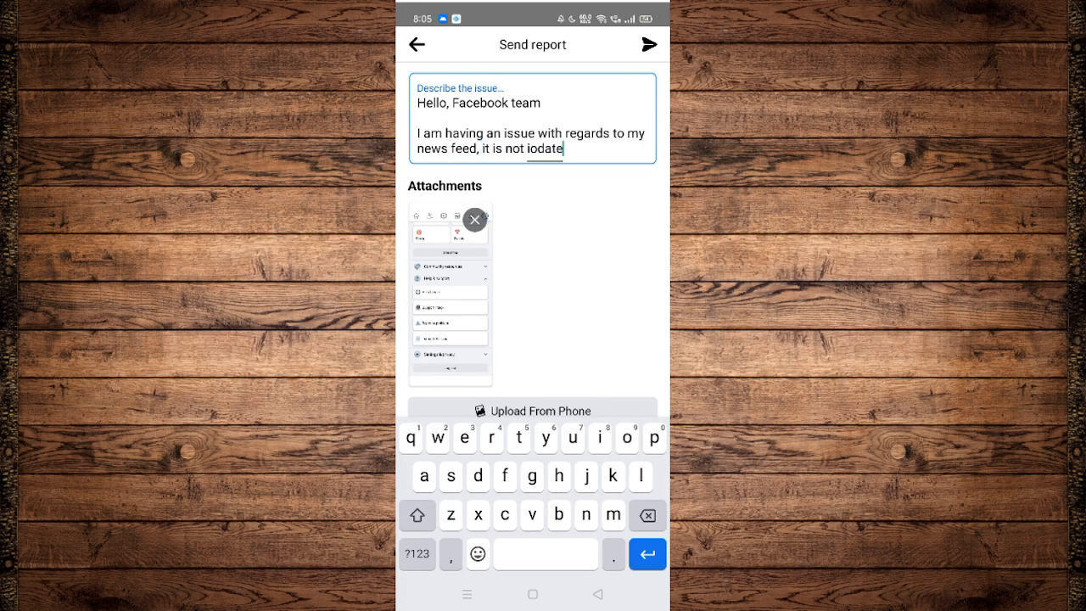
{"action": "key", "text": "i"}
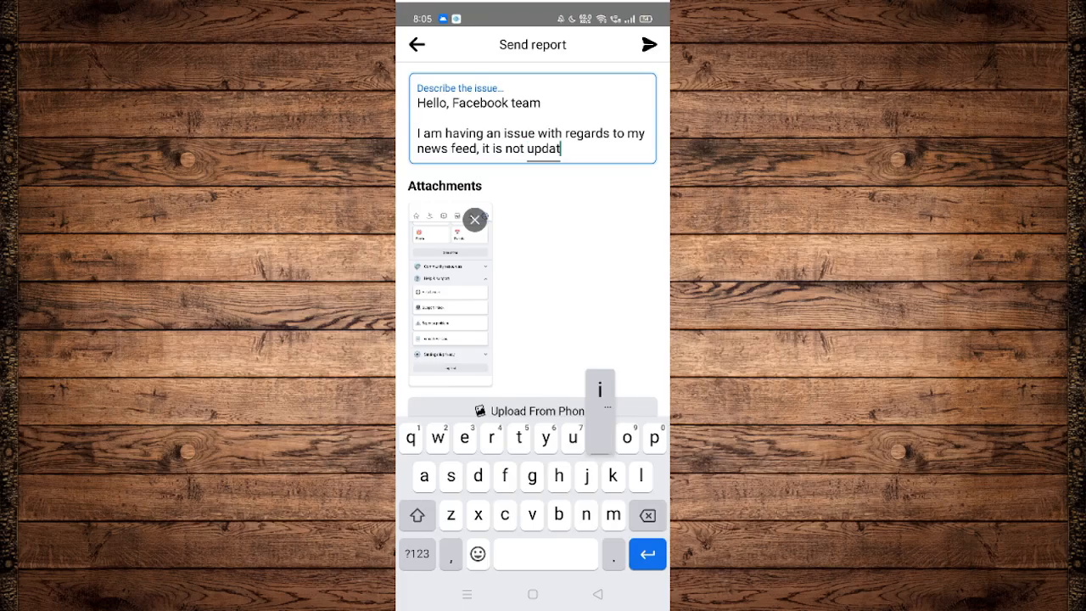
{"action": "type", "text": "ing. I would like you to fix it as s"}
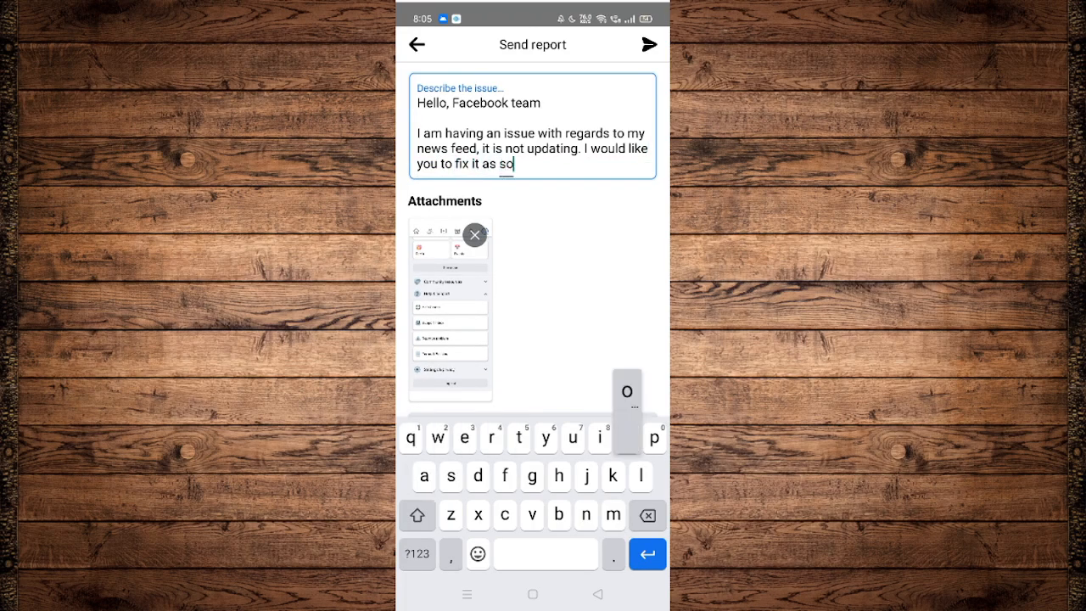
{"action": "type", "text": "oon as possibl"}
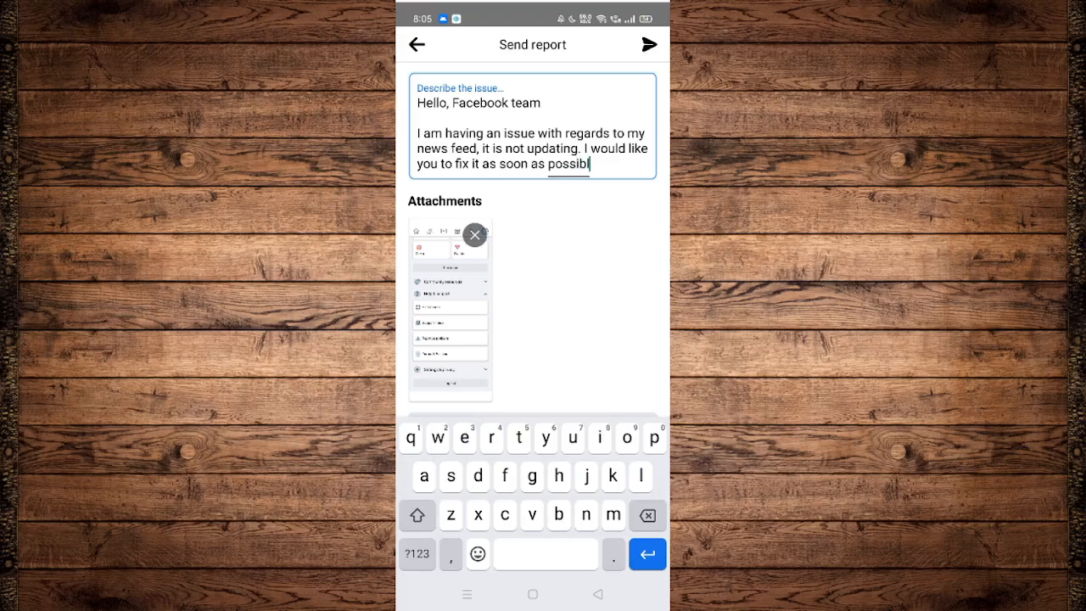
{"action": "type", "text": "e, Thanks!"}
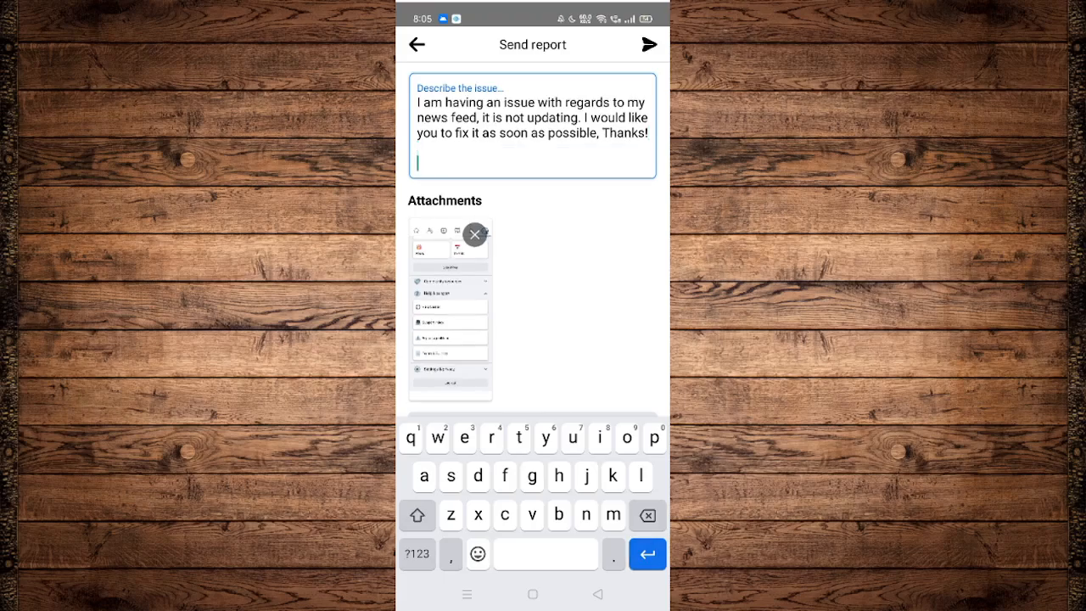
{"action": "type", "text": "Regards,"}
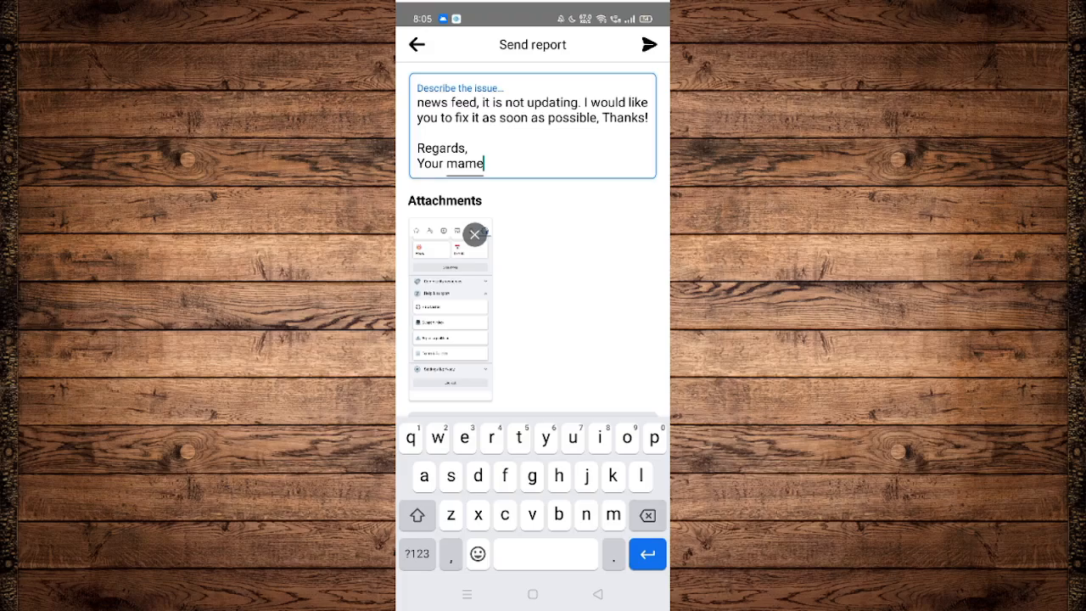
{"action": "type", "text": "name"}
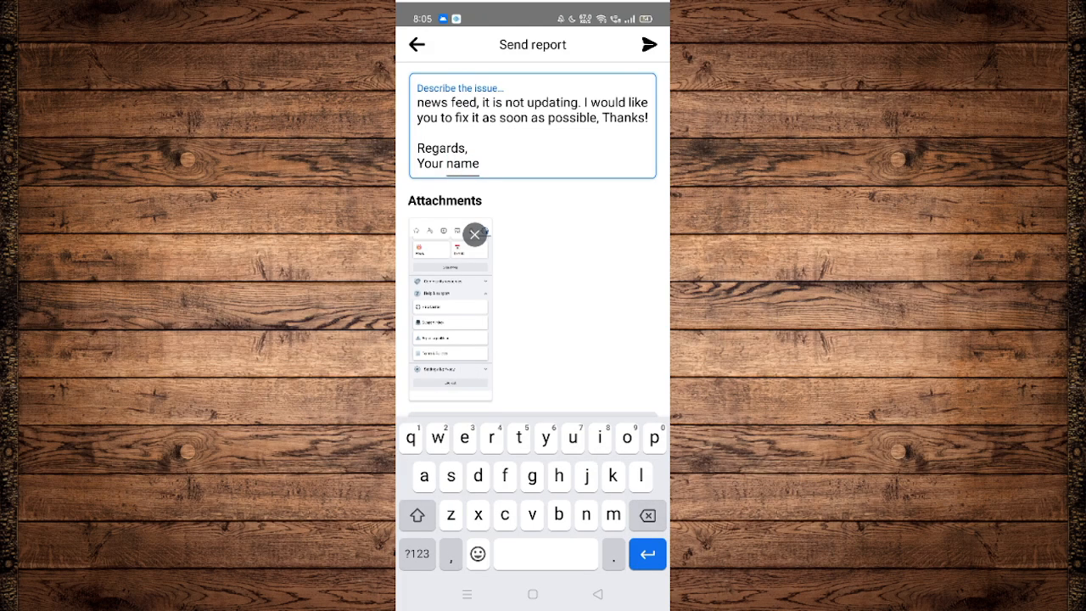